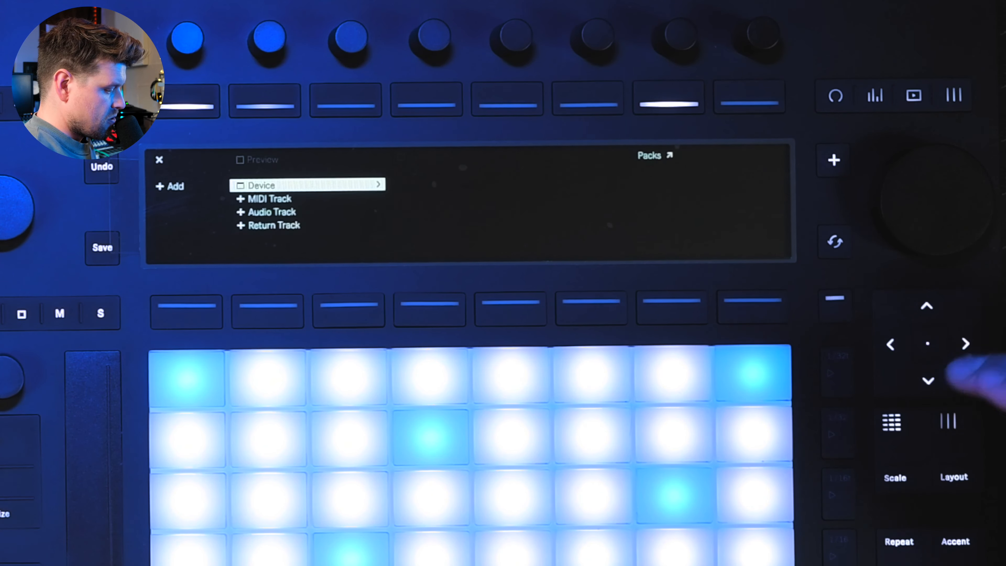
Step: Add a MIDI track and browse the Drums category for kits like 808 Core Kit
{"action": "left_click", "coordinate": [929, 381]}
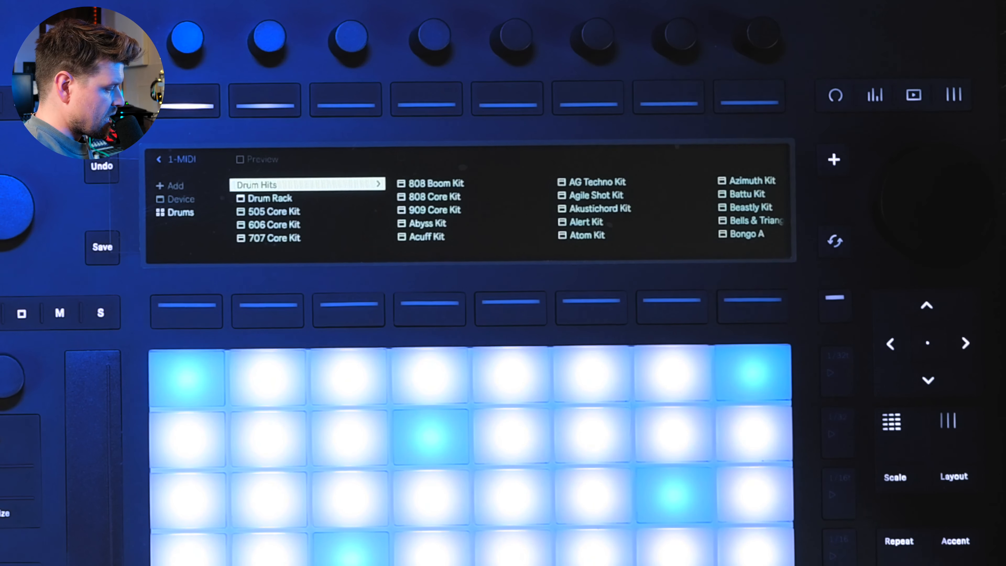
{"action": "left_click", "coordinate": [435, 196]}
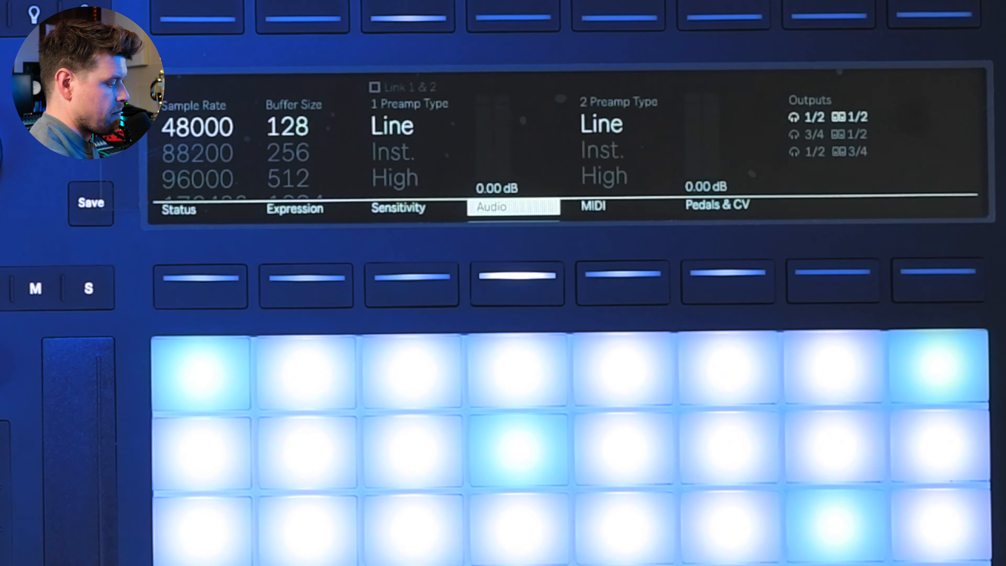
{"action": "left_click", "coordinate": [592, 206]}
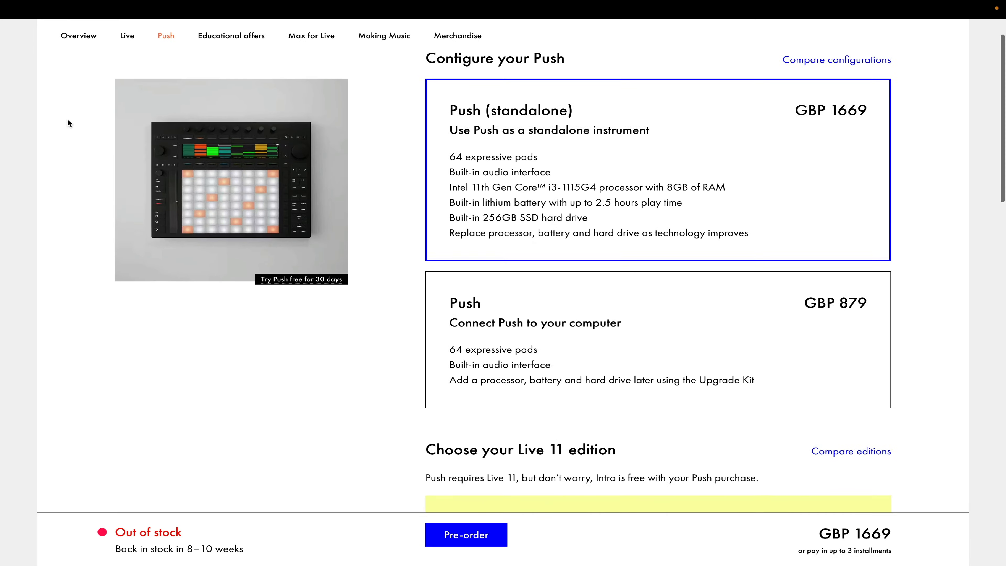
Step: Scroll to 'Configure your Push' showing standalone at GBP 1669 and computer-connected at GBP 879
{"action": "scroll", "scroll_direction": "down", "scroll_amount": 3}
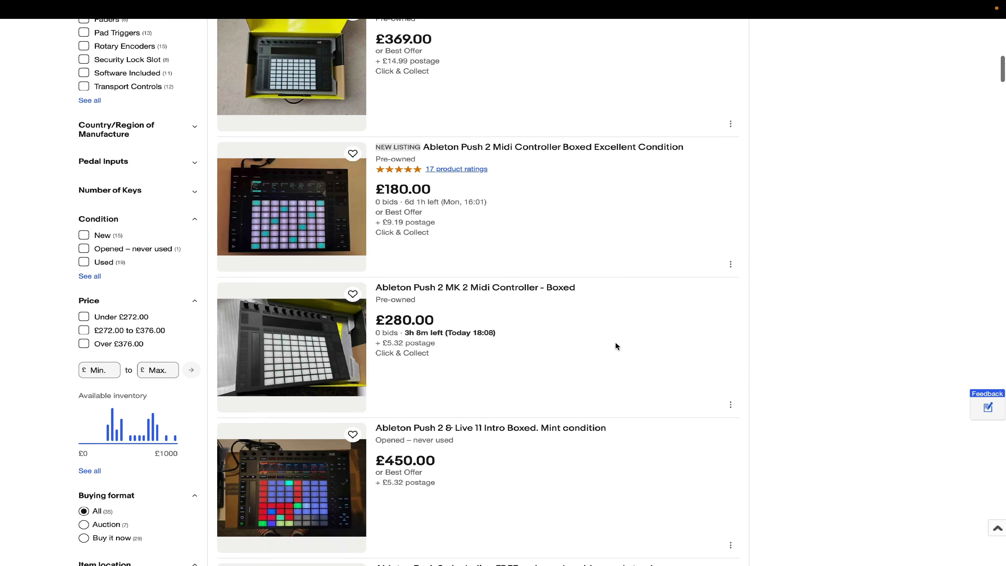
Step: Scroll through more used Push 2 listings priced from £180 to £450
{"action": "scroll", "scroll_direction": "down", "scroll_amount": 3}
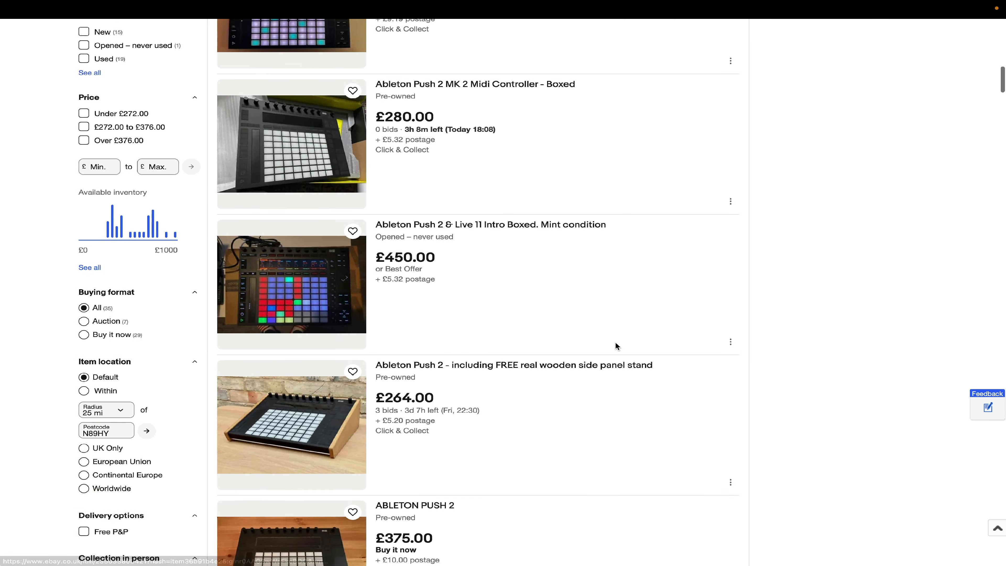
{"action": "scroll", "scroll_direction": "down", "scroll_amount": 3}
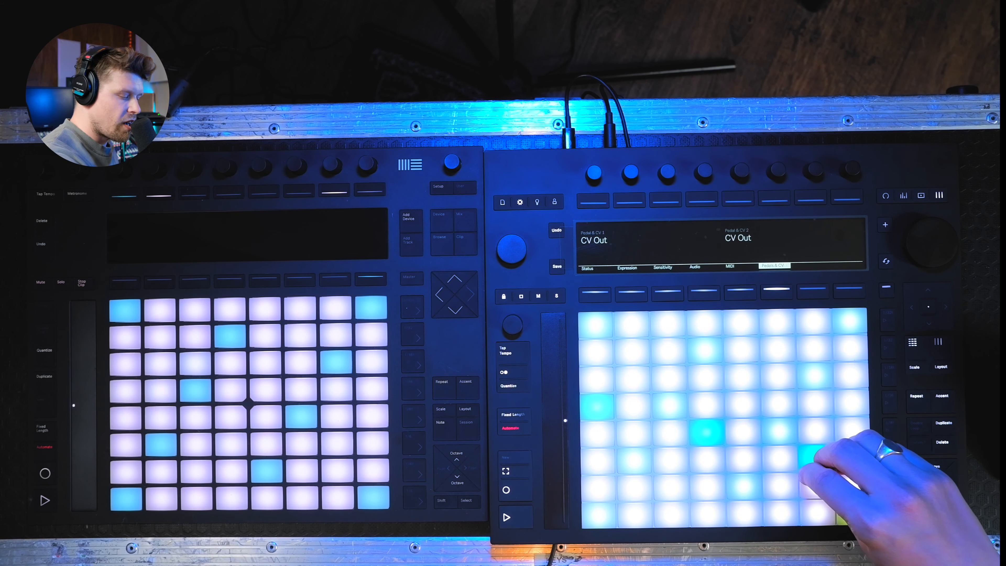
Step: Play a pad while the Pedals & CV page shows both inputs on CV Out
{"action": "left_click", "coordinate": [786, 456]}
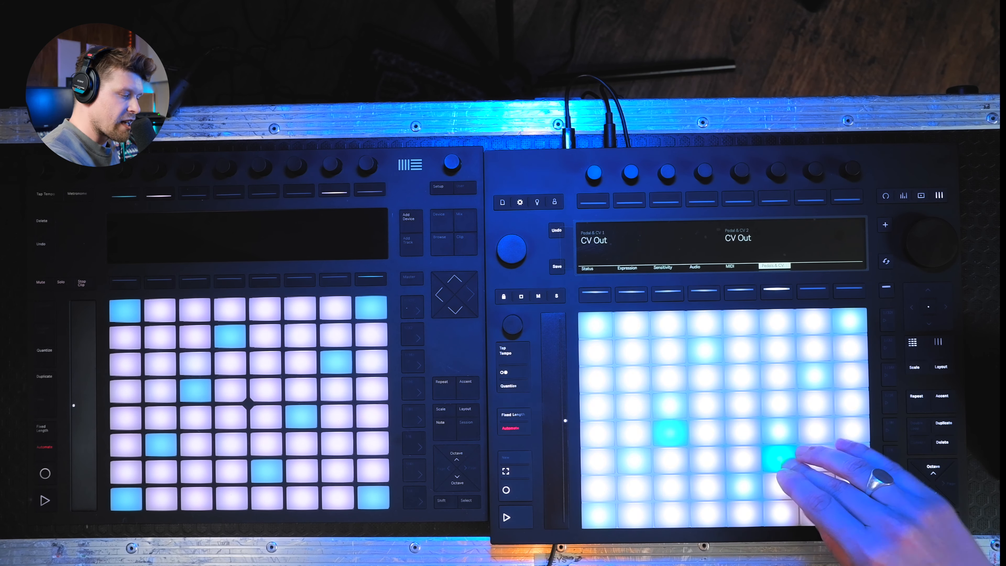